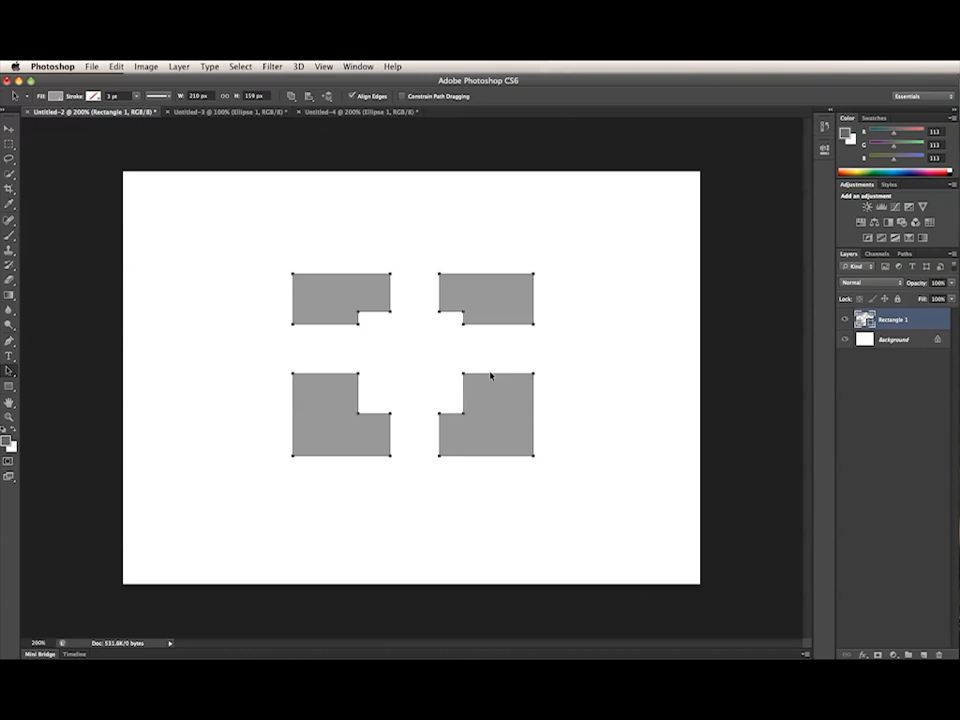
{"action": "mouse_move", "coordinate": [482, 376]}
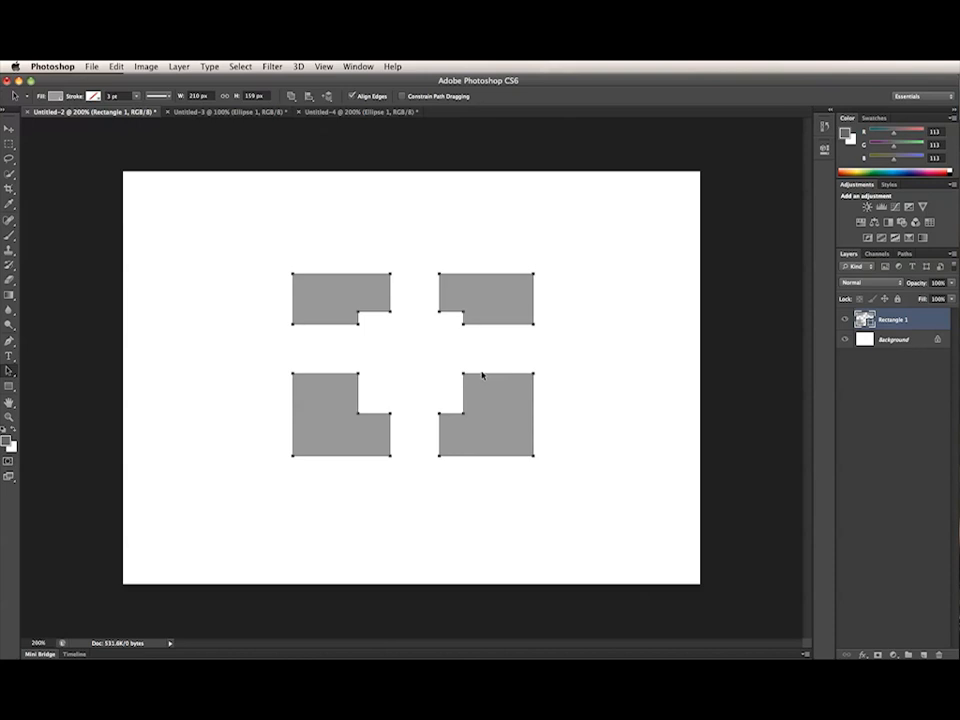
{"action": "mouse_move", "coordinate": [480, 374]}
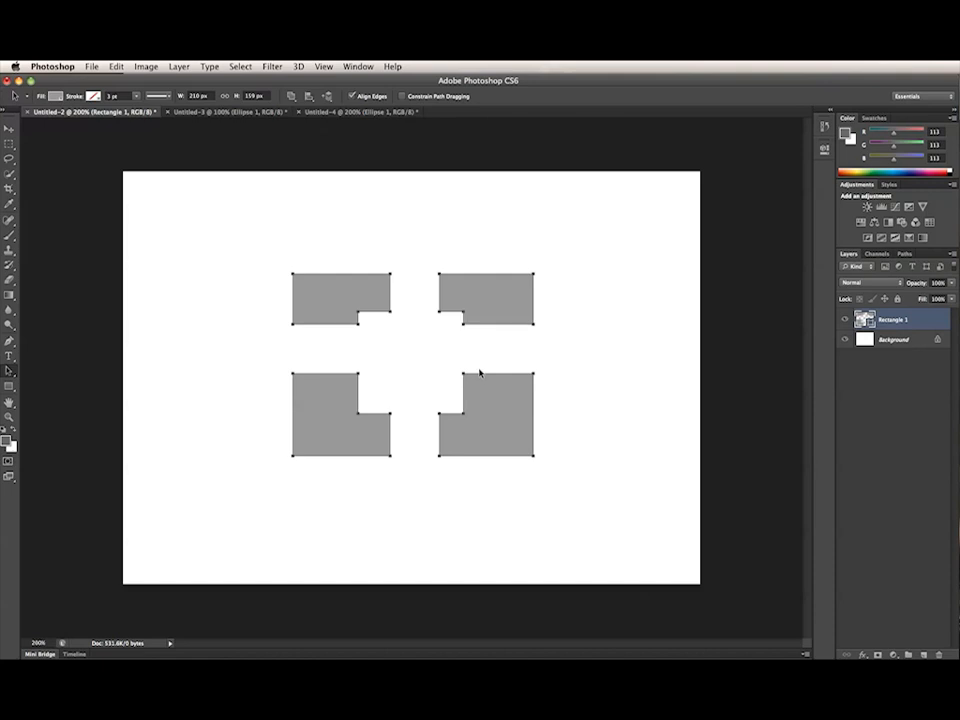
{"action": "mouse_move", "coordinate": [390, 280]}
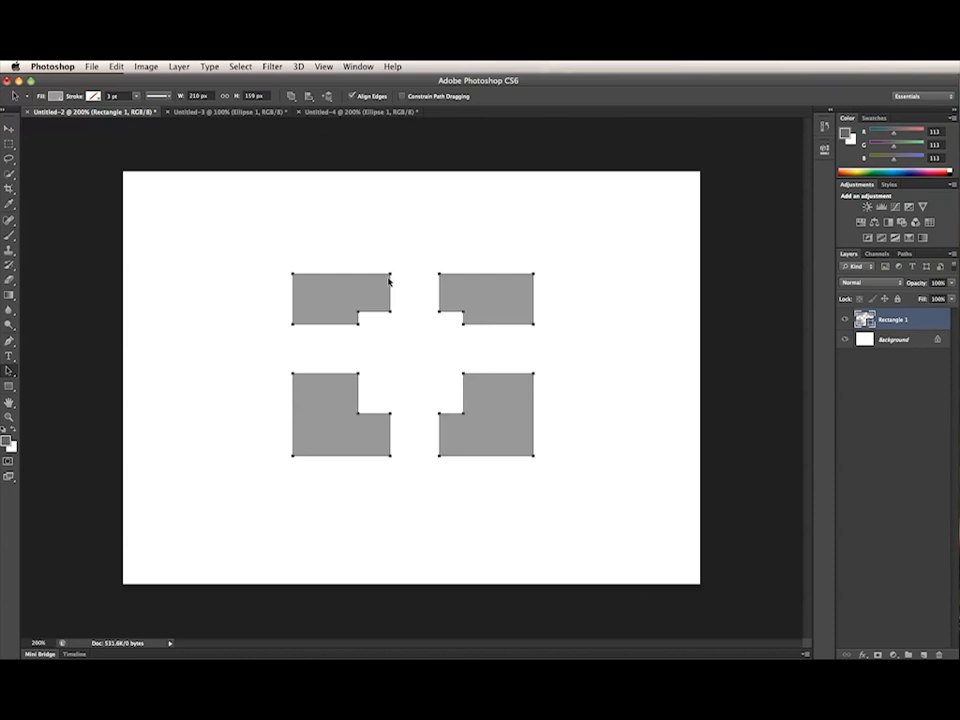
- Switch from the rectangles document to the document containing the two overlapping circles
{"action": "left_click", "coordinate": [230, 118]}
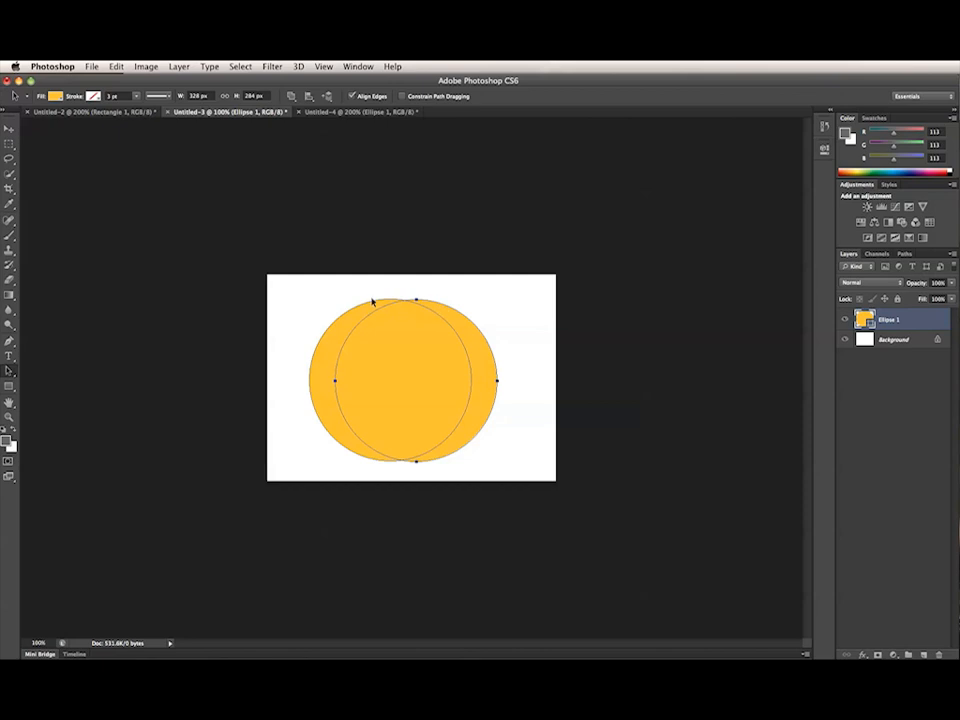
{"action": "mouse_move", "coordinate": [450, 312]}
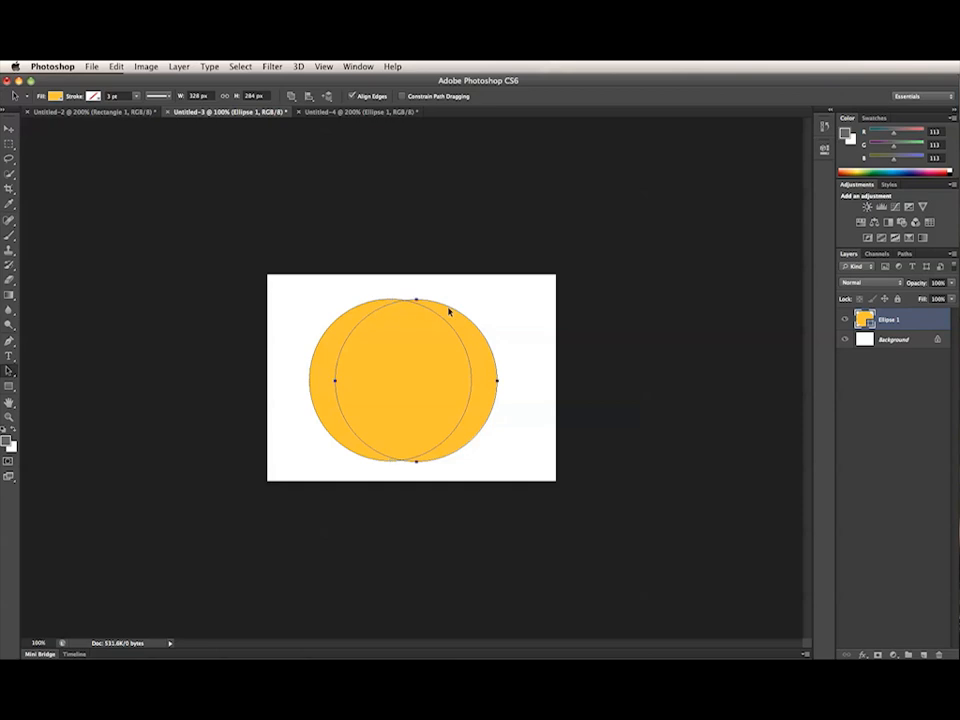
{"action": "mouse_move", "coordinate": [460, 316]}
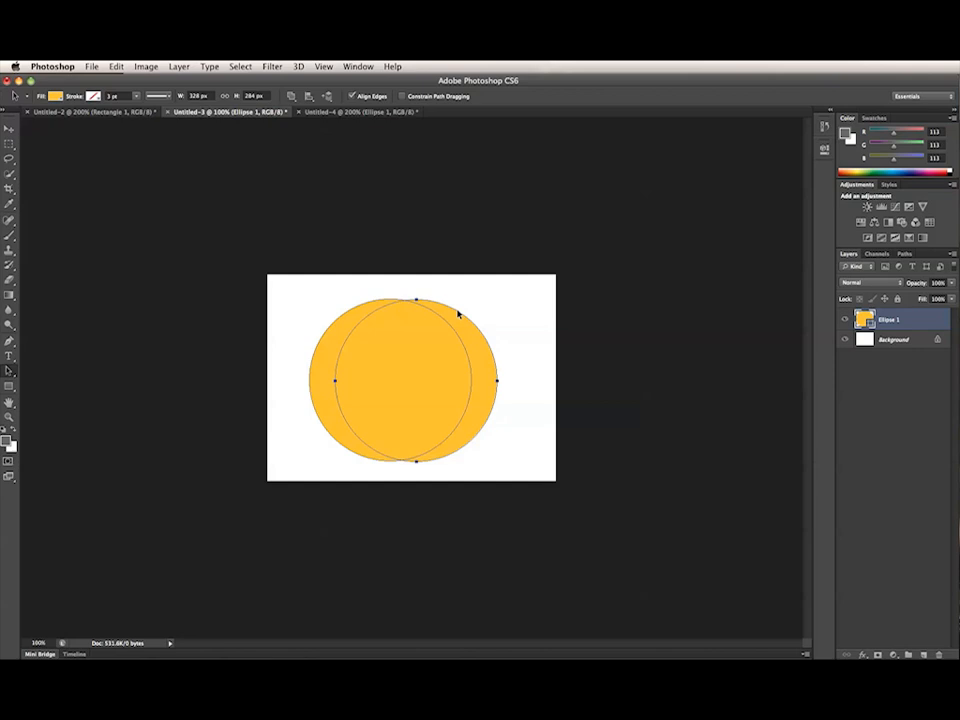
{"action": "mouse_move", "coordinate": [332, 136]}
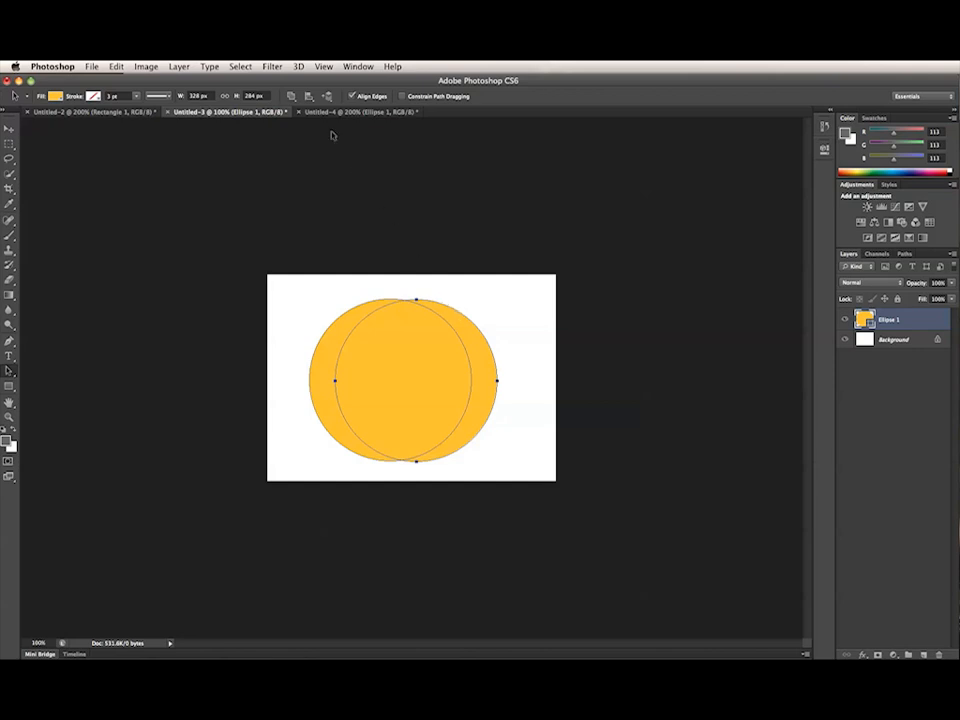
- Set the right circle's path operation to Subtract Front Shape
{"action": "left_click", "coordinate": [292, 96]}
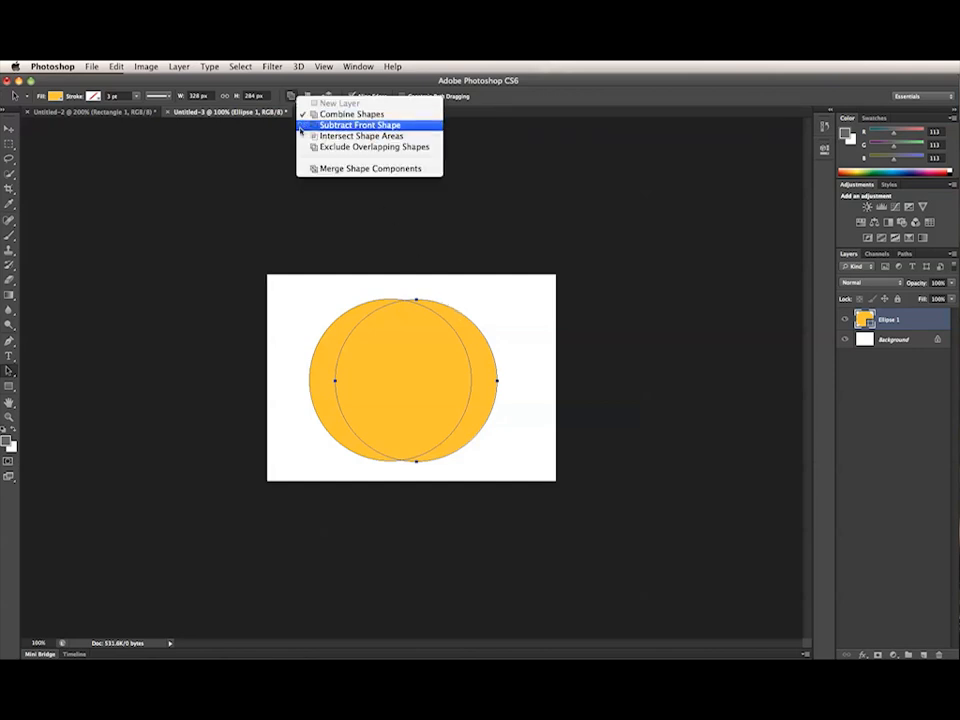
{"action": "left_click", "coordinate": [360, 124]}
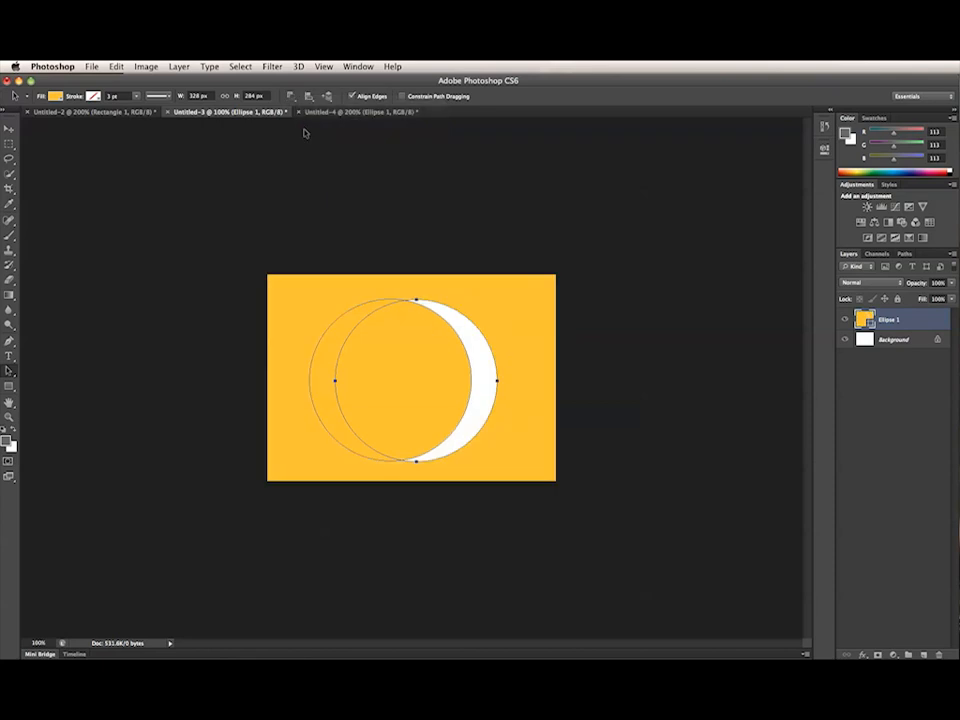
{"action": "mouse_move", "coordinate": [308, 136]}
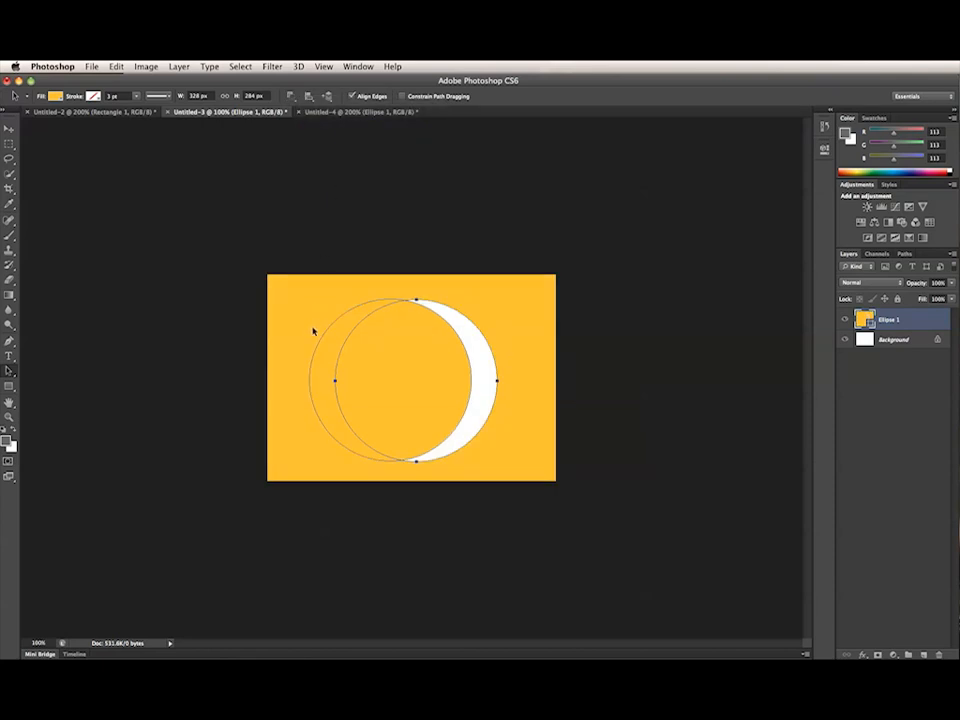
{"action": "mouse_move", "coordinate": [480, 336]}
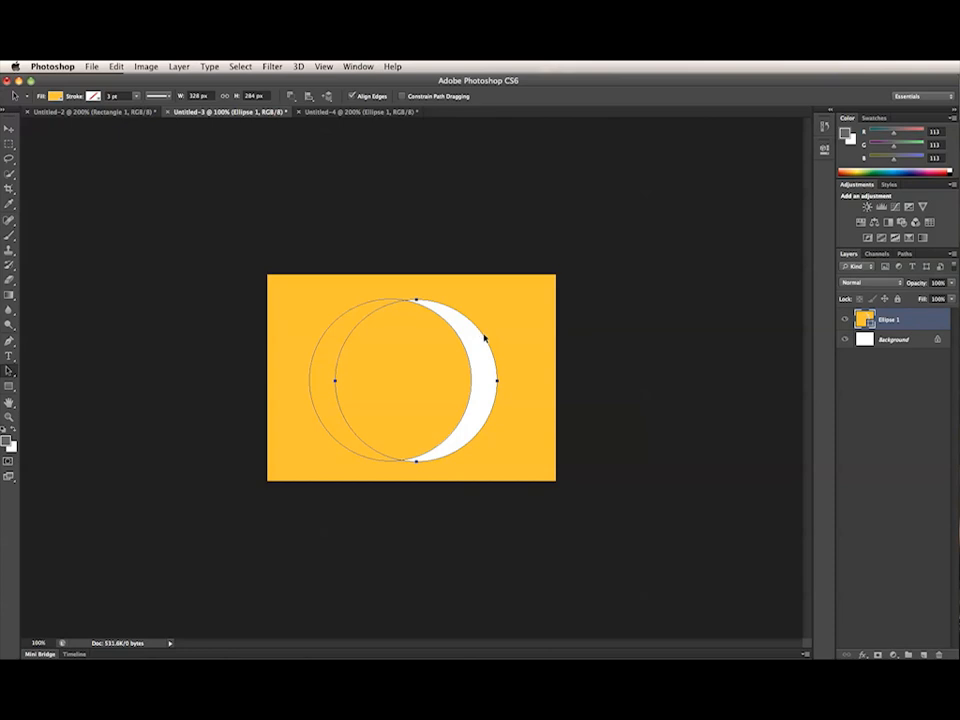
{"action": "mouse_move", "coordinate": [468, 328]}
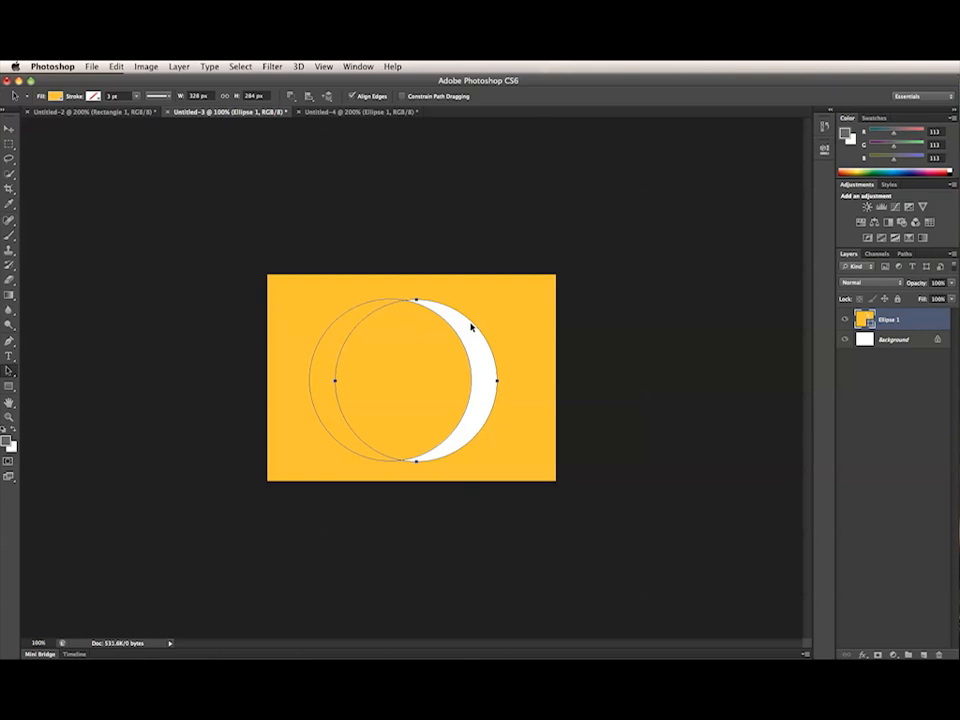
{"action": "mouse_move", "coordinate": [456, 312]}
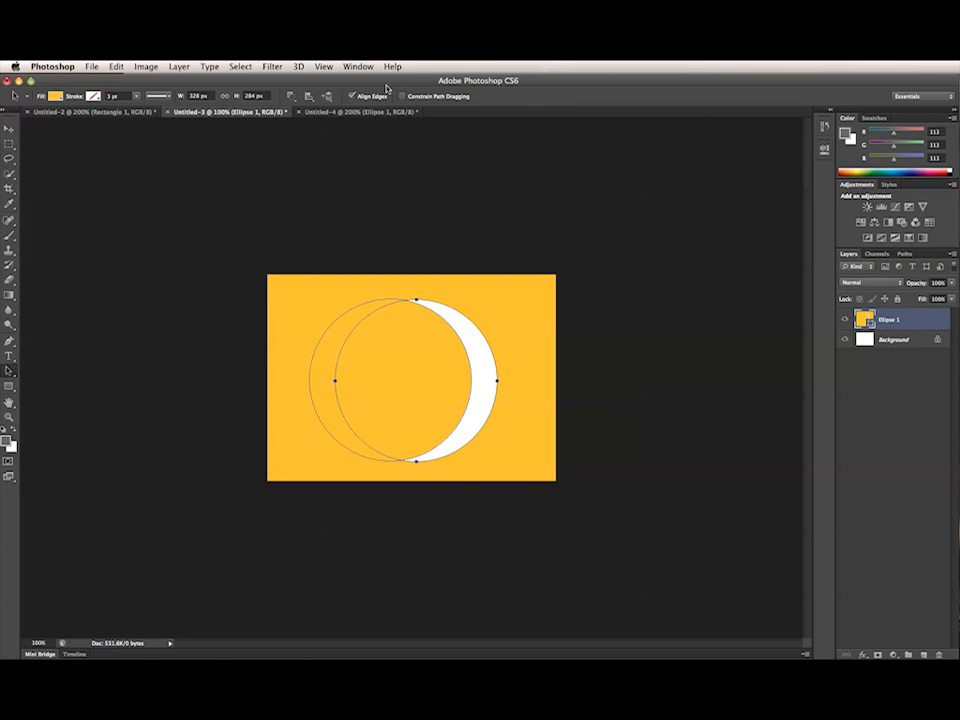
- Bring the right circle's path to the front so subtraction leaves a yellow crescent
{"action": "left_click", "coordinate": [336, 96]}
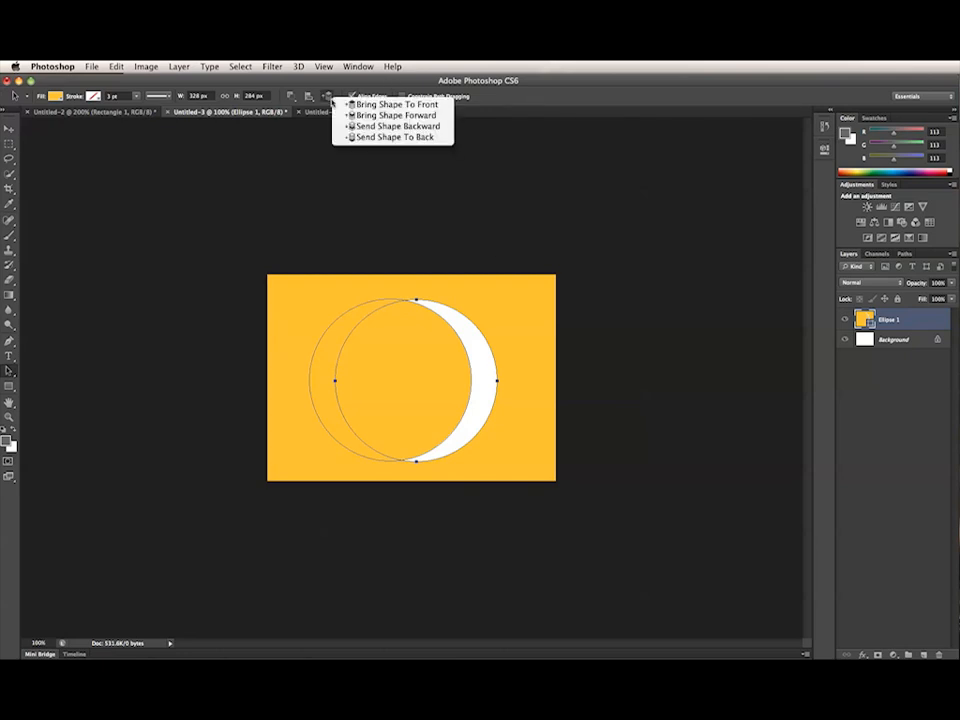
{"action": "mouse_move", "coordinate": [404, 104]}
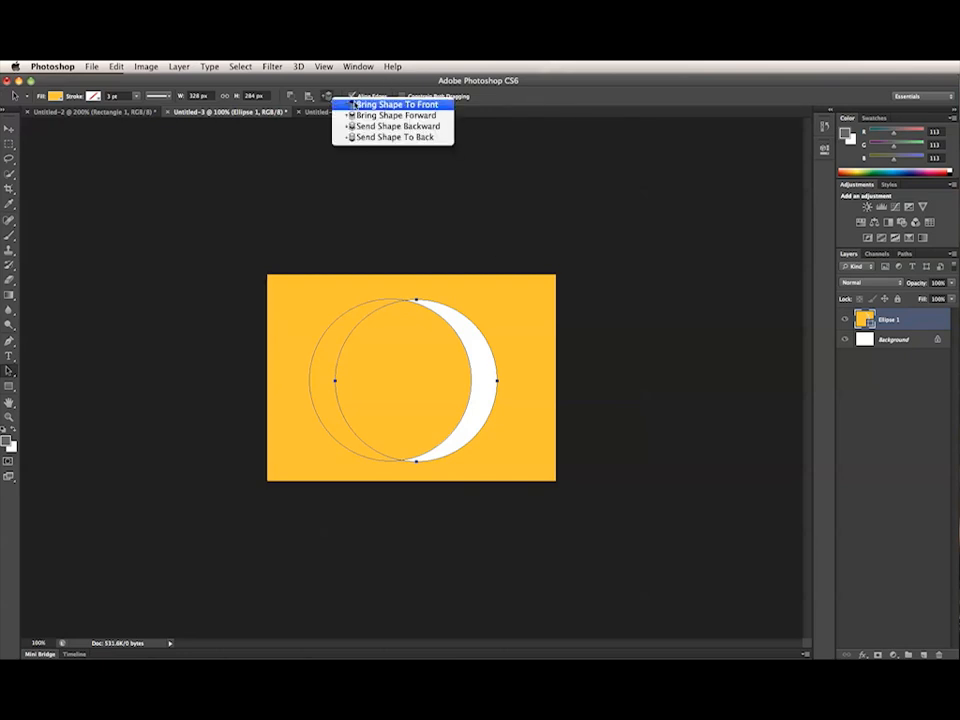
{"action": "left_click", "coordinate": [392, 112]}
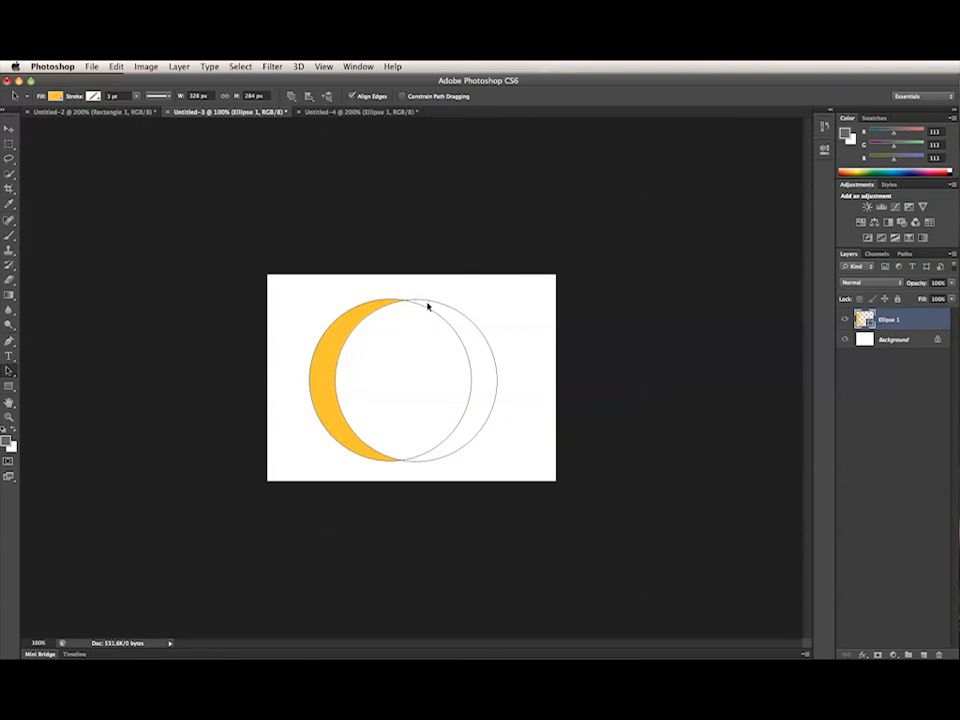
{"action": "mouse_move", "coordinate": [392, 482]}
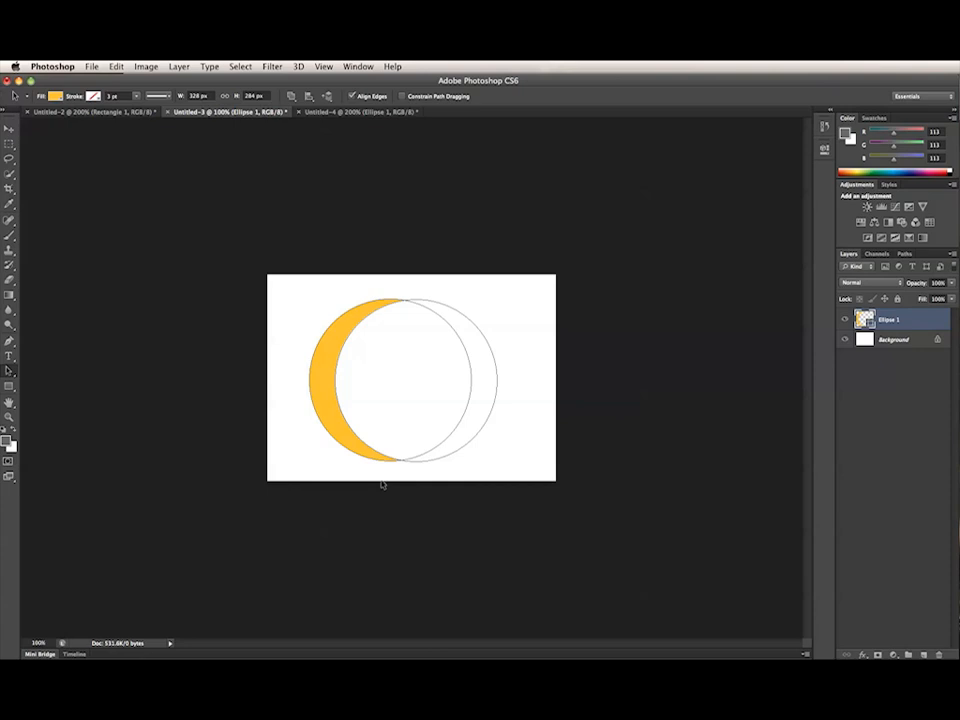
{"action": "mouse_move", "coordinate": [320, 456]}
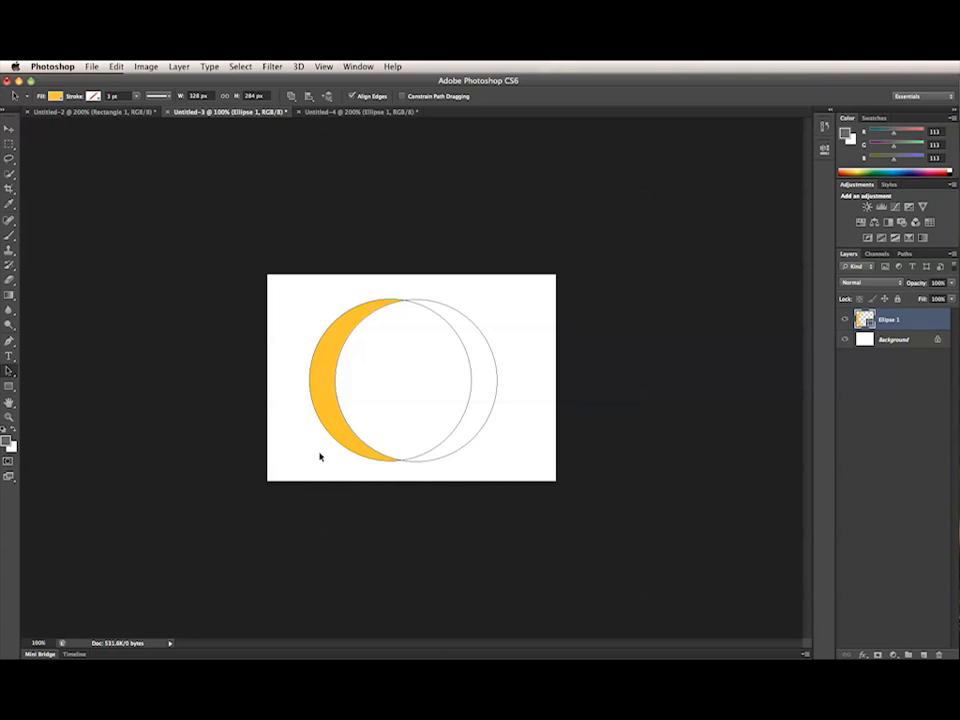